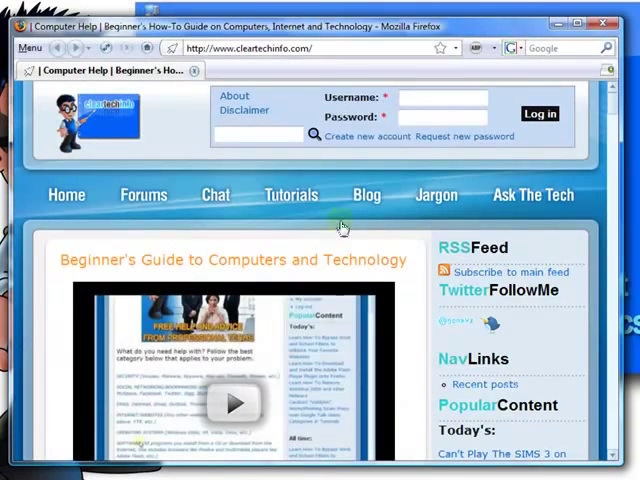
- Load wordpress.com in a new tab next to the ClearTechInfo page
click(244, 48)
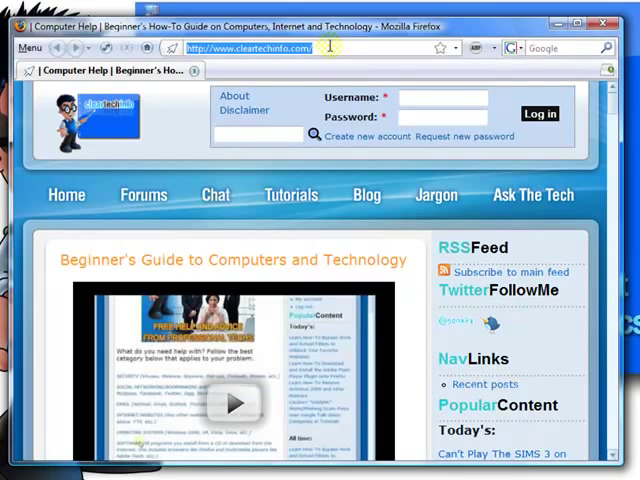
text(wordpress.)
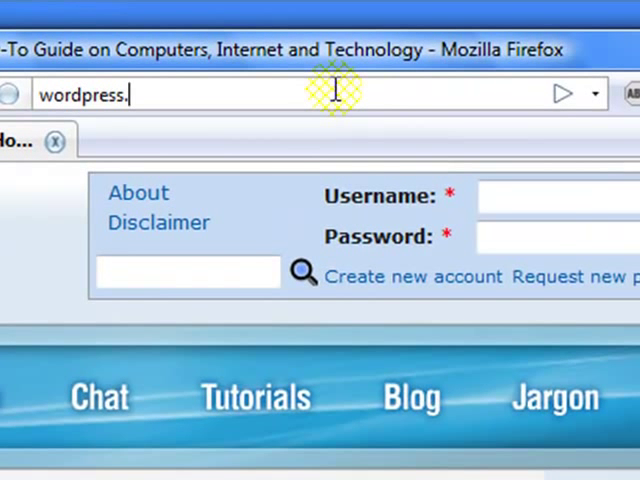
text(com)
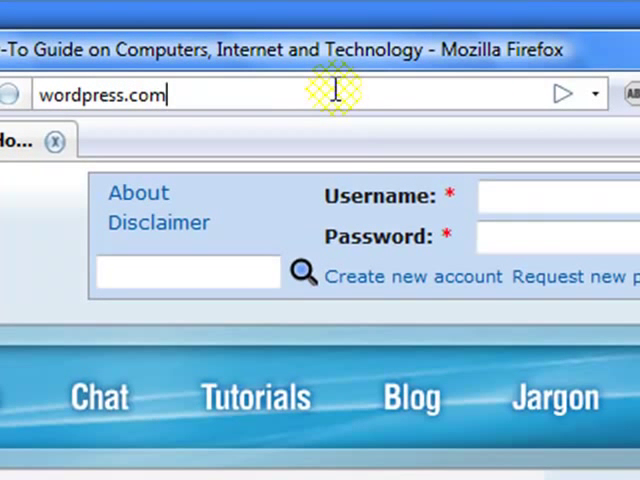
key(Return)
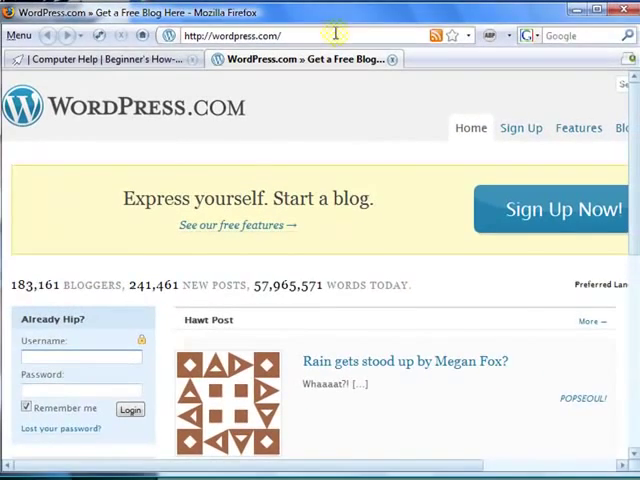
- Go to the Sign Up tab on the WordPress.com home page to start a new account
scroll(right, 3)
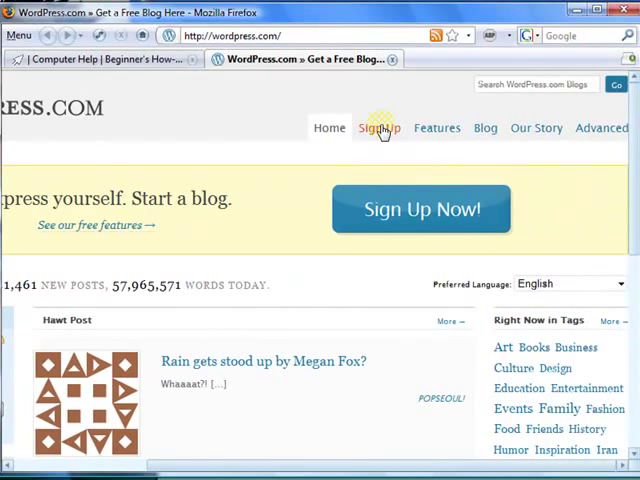
mouse_move(464, 222)
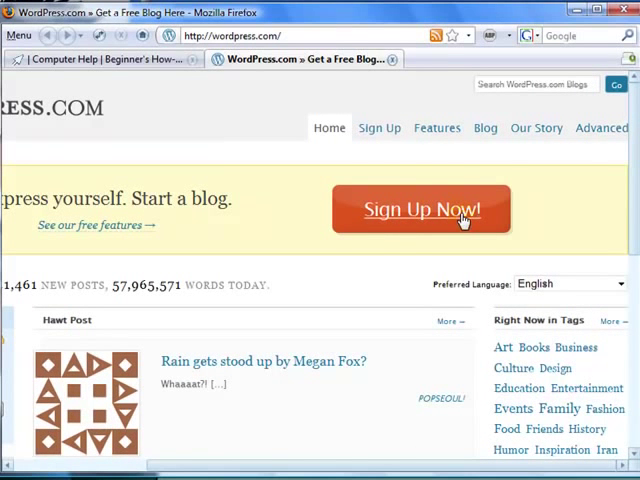
mouse_move(380, 128)
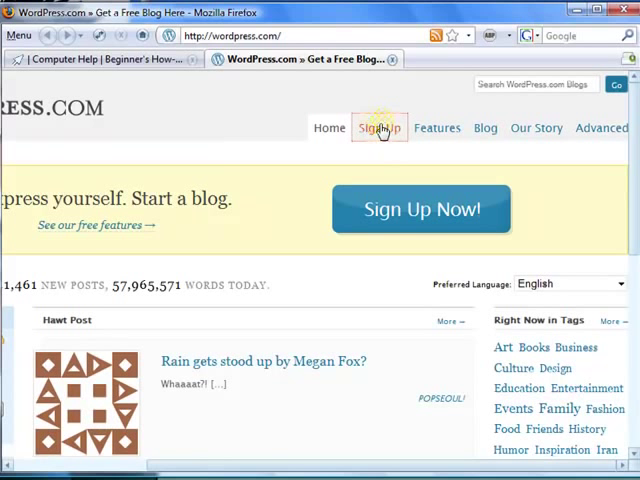
click(380, 128)
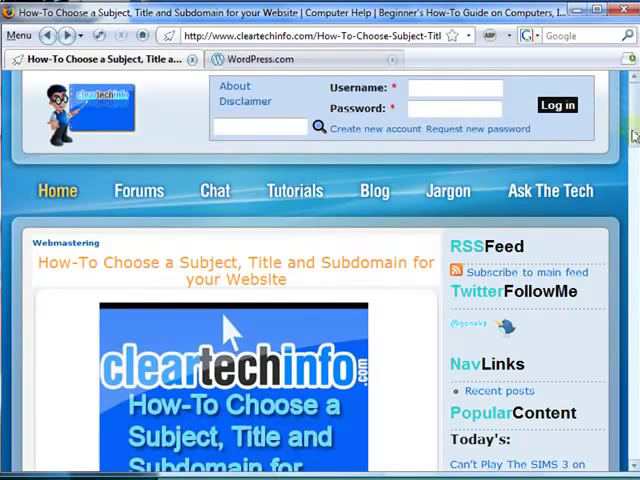
- Read through the subject/title/subdomain article, then switch to the blog planning notes
scroll(down, 3)
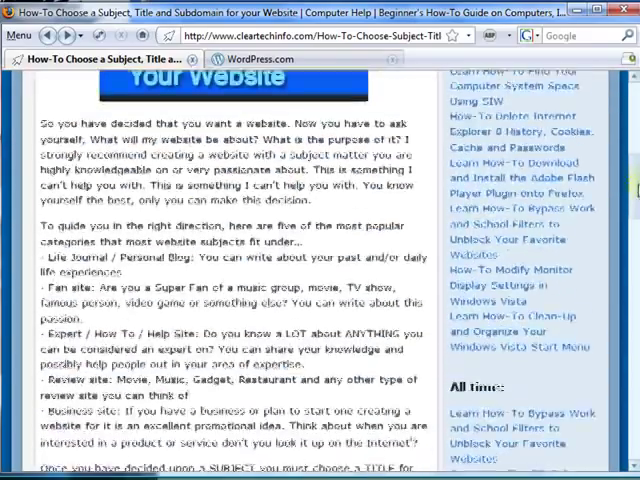
scroll(down, 3)
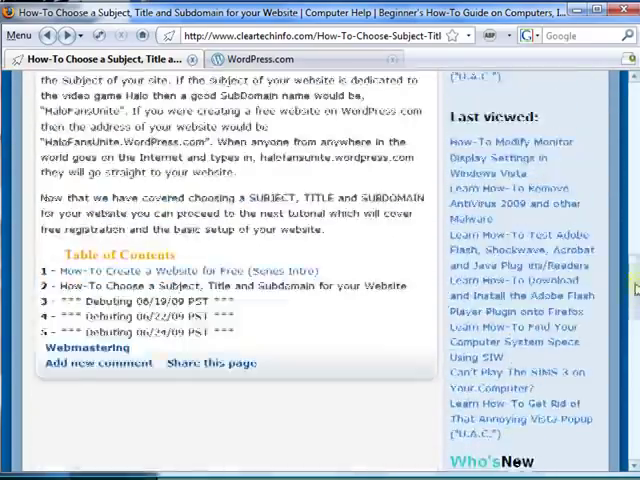
scroll(up, 3)
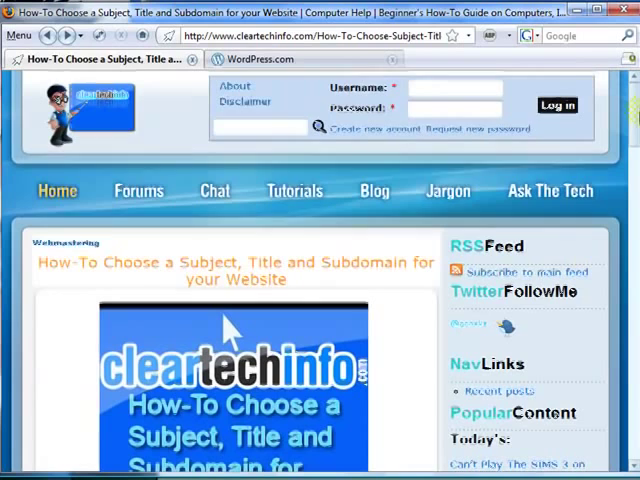
click(260, 60)
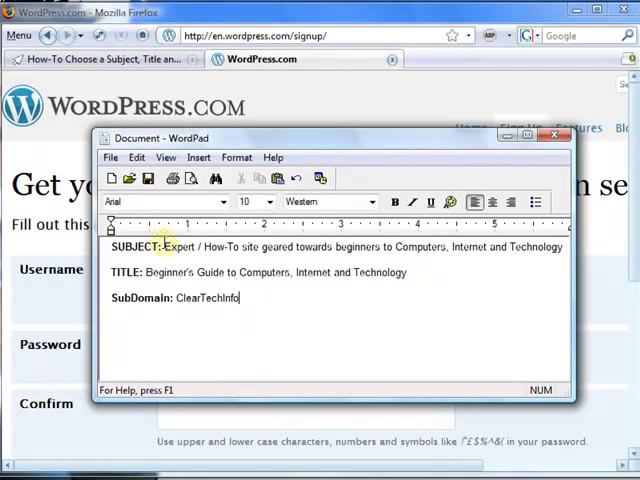
mouse_move(248, 138)
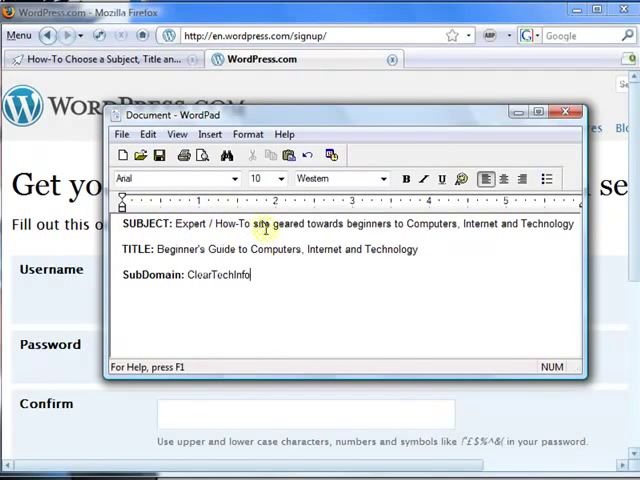
mouse_move(398, 148)
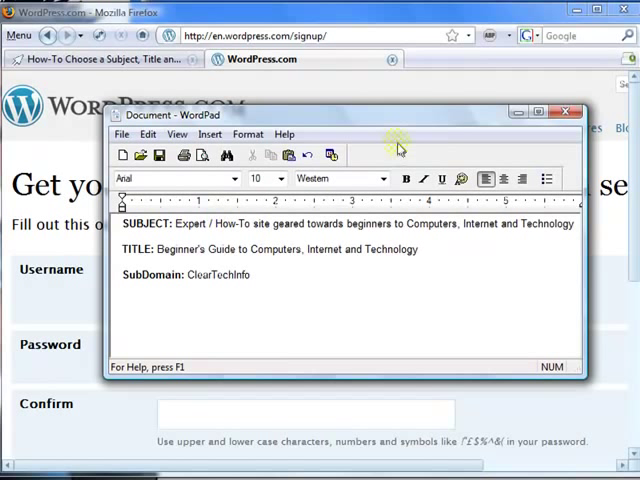
mouse_move(400, 130)
text(.)
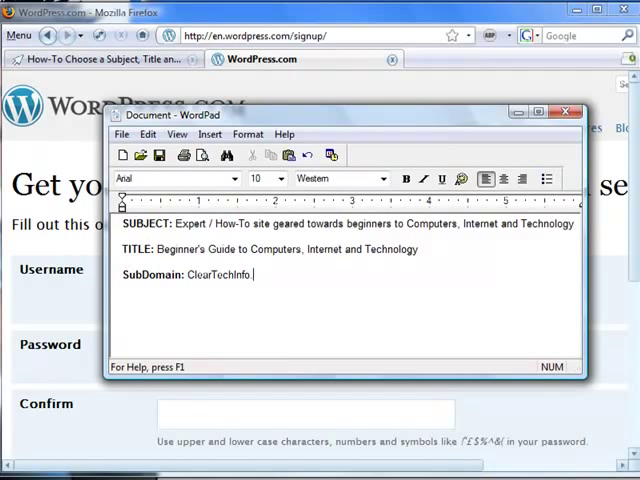
- Add the wordpress.com address after the SubDomain entry in the notes
text(wordpre)
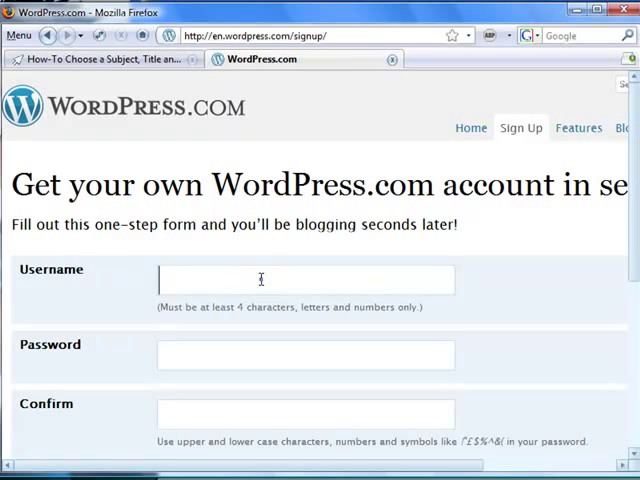
mouse_move(260, 280)
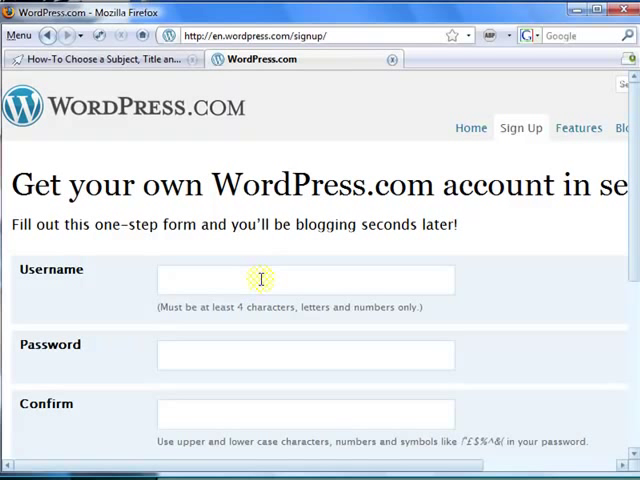
- Fill in username ClearTechJoey and a matching password rated Good on the sign-up form
text(ClearTe)
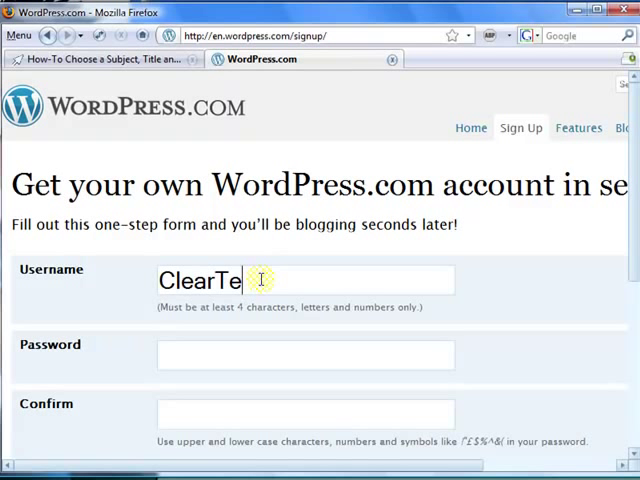
text(chJoey)
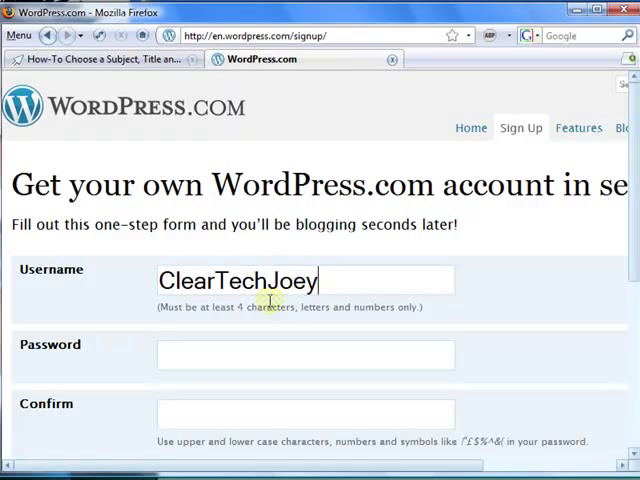
scroll(down, 3)
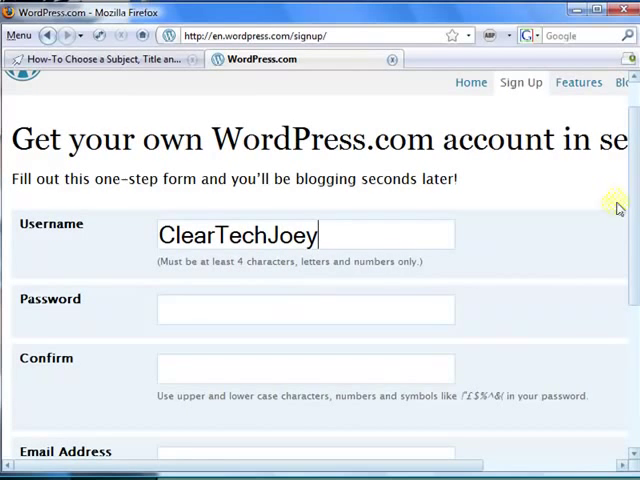
scroll(down, 3)
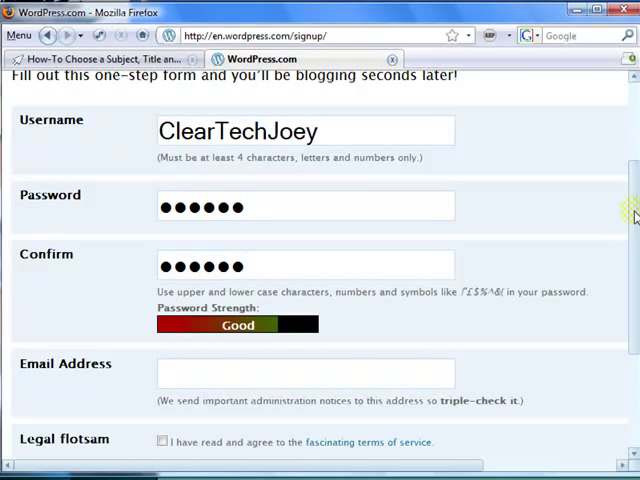
scroll(down, 3)
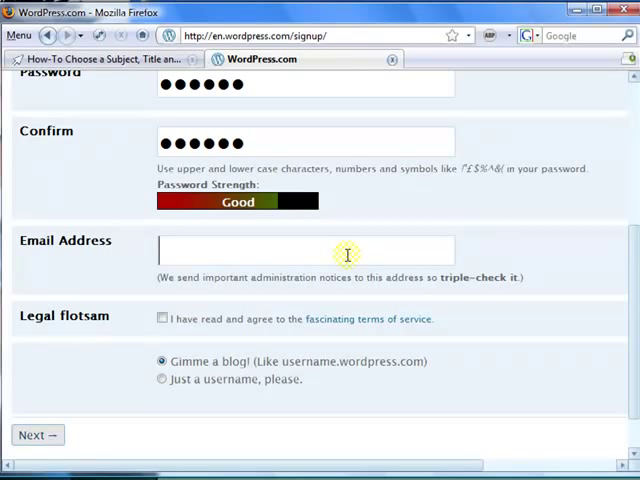
mouse_move(232, 250)
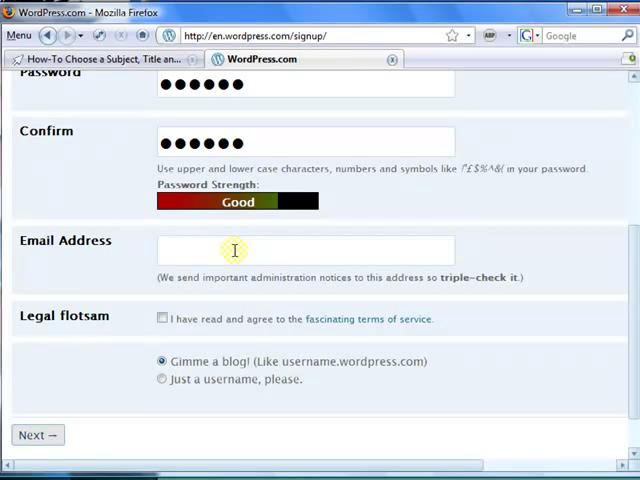
- Paste the email, accept the terms, choose Gimme a blog! and submit the sign-up form
right_click(234, 250)
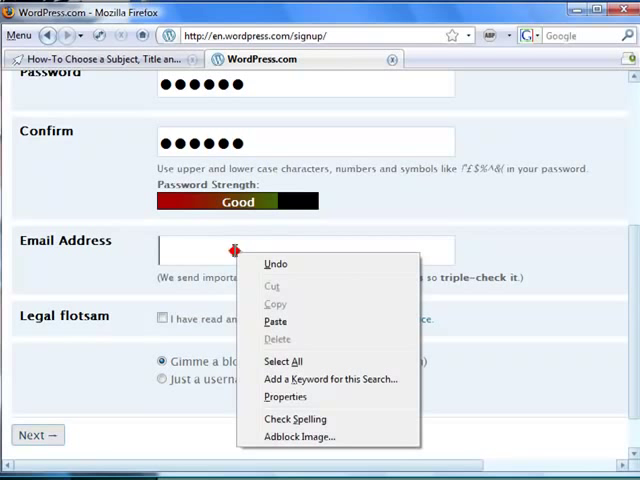
click(276, 320)
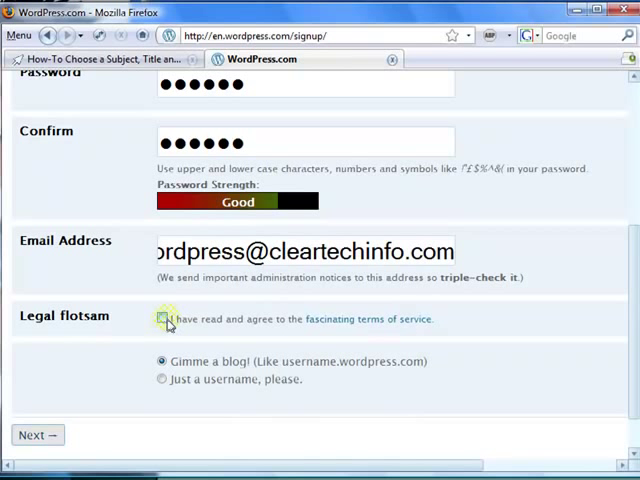
click(160, 318)
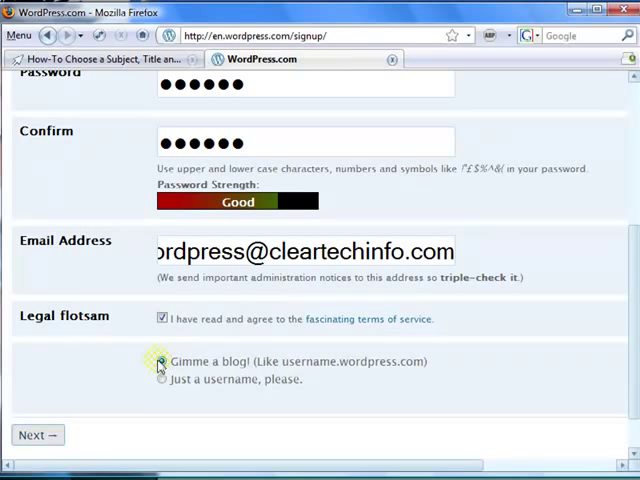
click(160, 360)
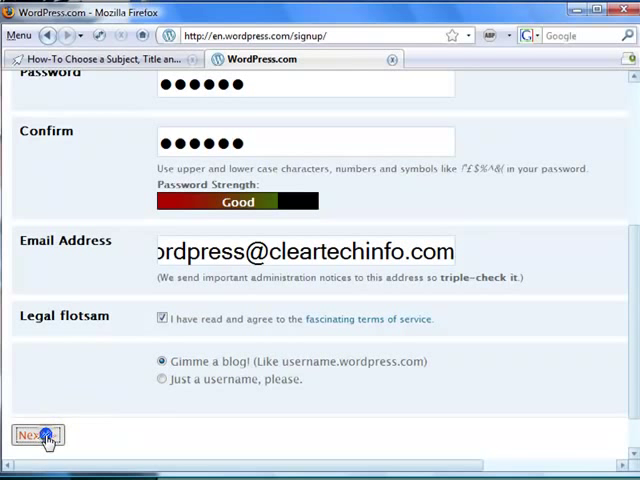
click(32, 436)
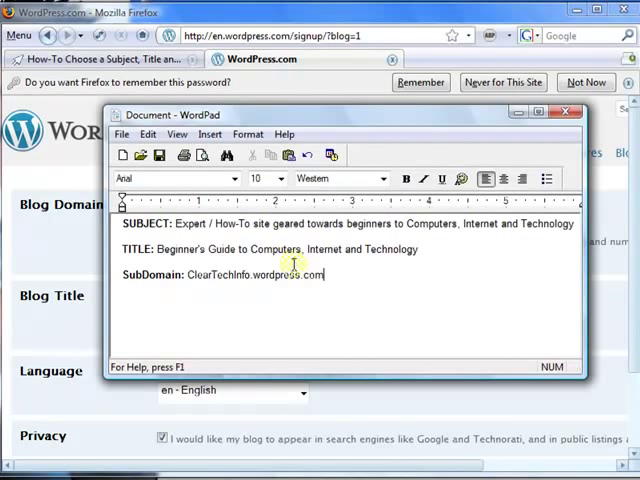
- Copy ClearTechInfo from the notes and prepare to paste it into the Blog Domain field
double_click(208, 276)
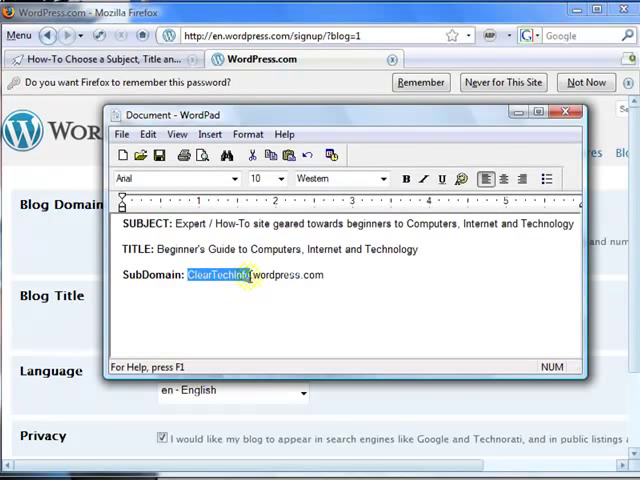
right_click(216, 276)
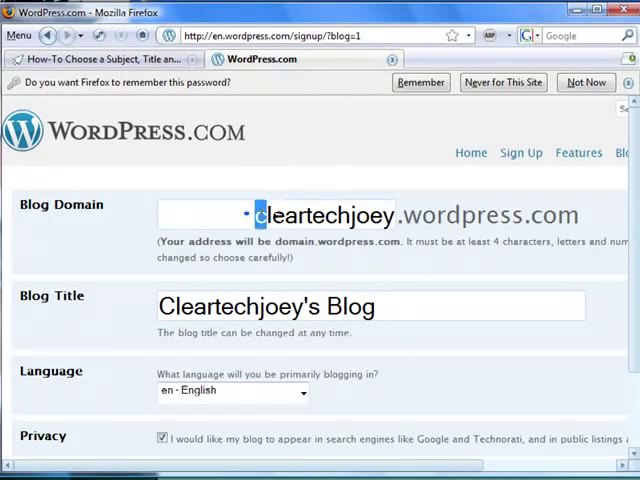
right_click(320, 214)
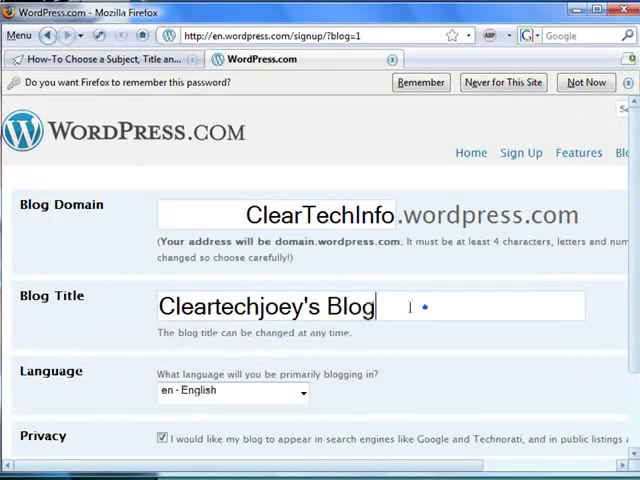
- Replace the Blog Title with the computers, internet and technology title and check the ClearTechInfo domain
triple_click(264, 306)
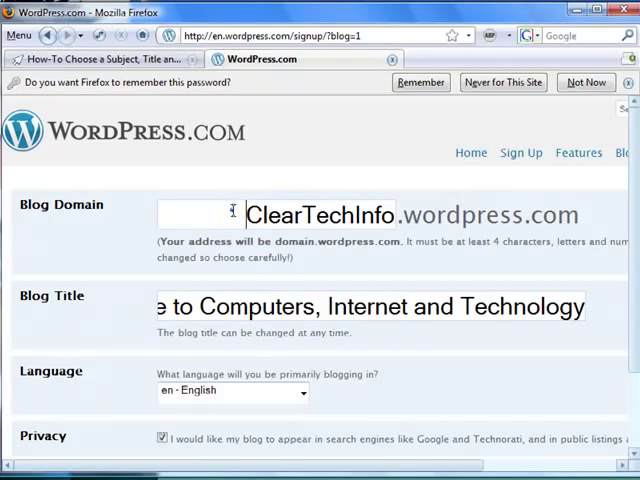
double_click(320, 214)
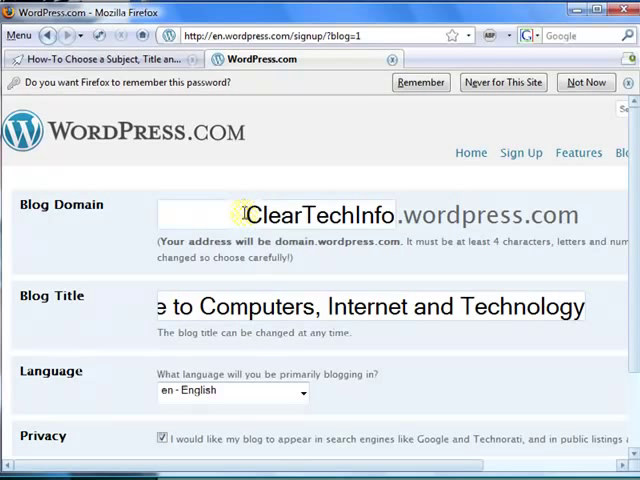
double_click(320, 216)
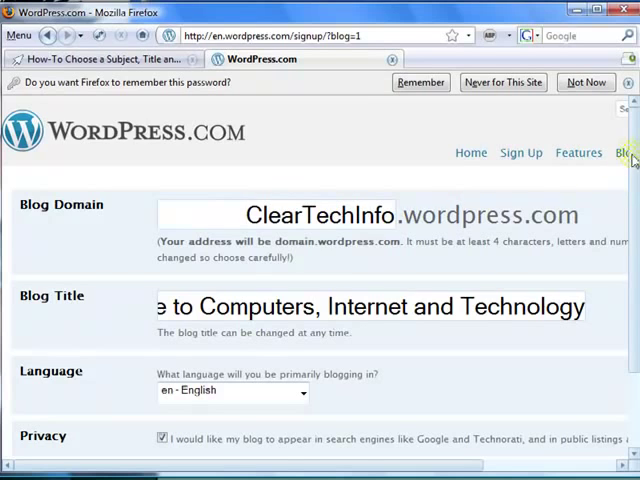
scroll(down, 3)
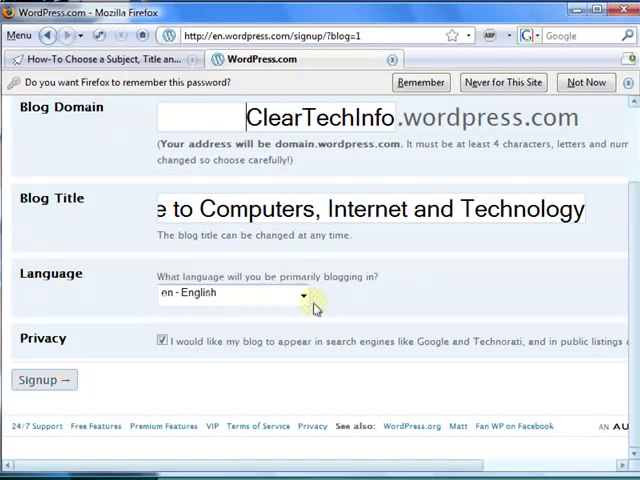
mouse_move(152, 364)
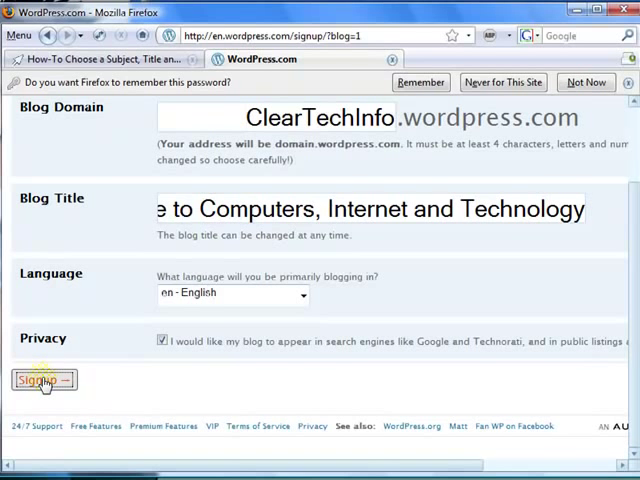
- Submit the blog signup with English language and the privacy box ticked
click(44, 380)
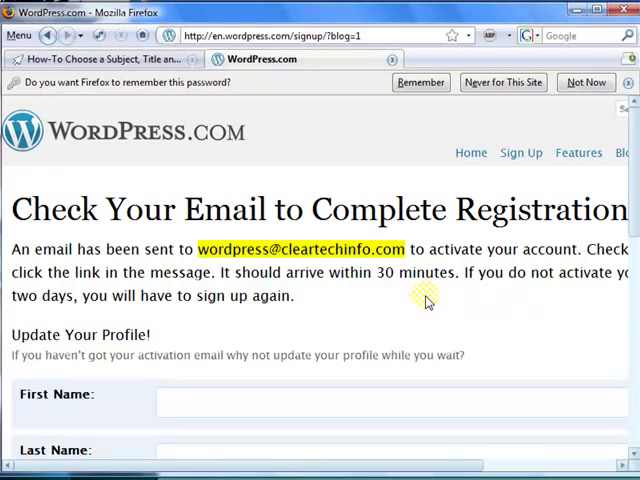
- Enter Joey as First Name in the Update Your Profile form while activation is pending
scroll(down, 3)
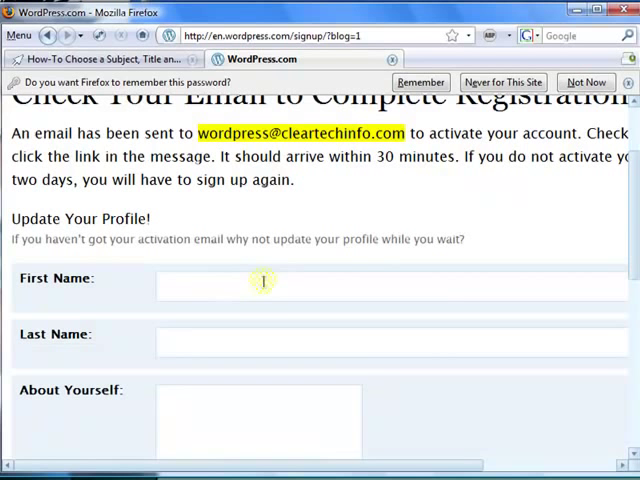
scroll(down, 3)
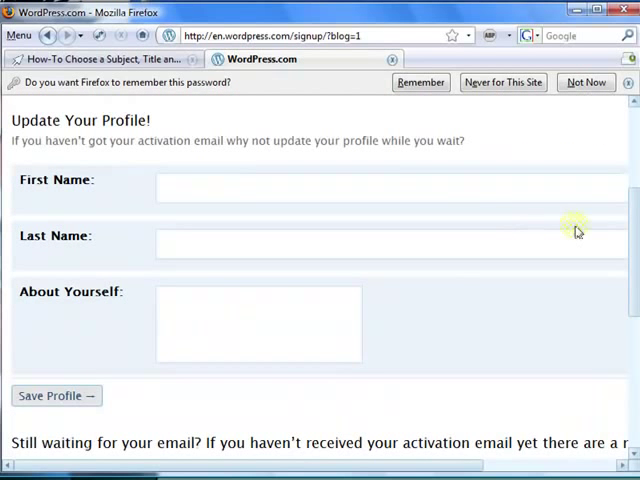
text(Jo)
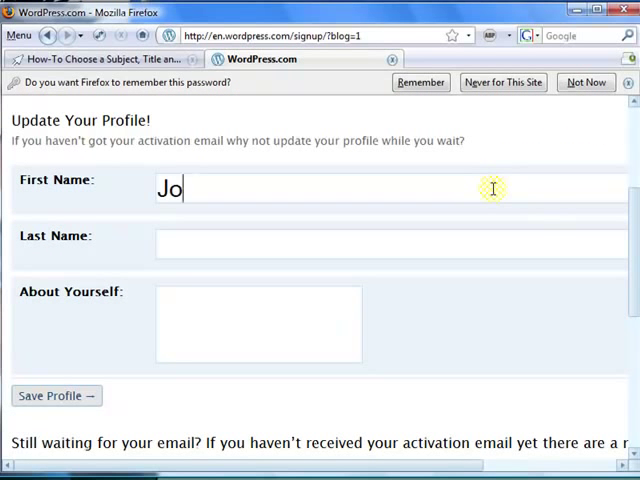
text(ey)
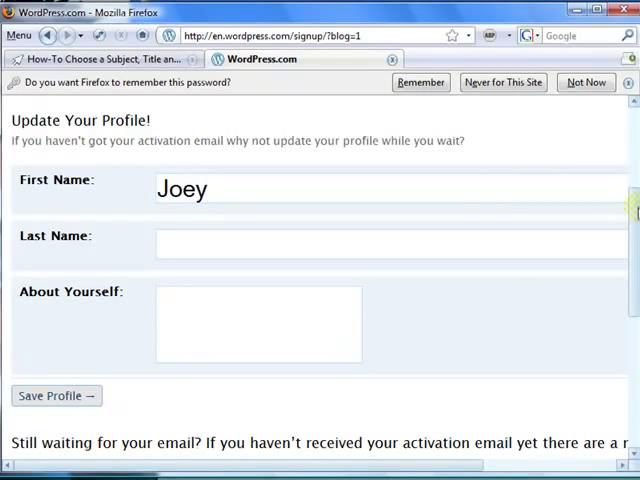
scroll(down, 3)
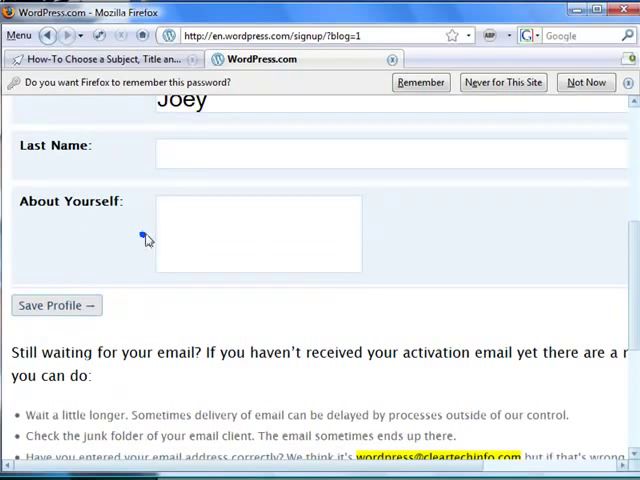
scroll(up, 3)
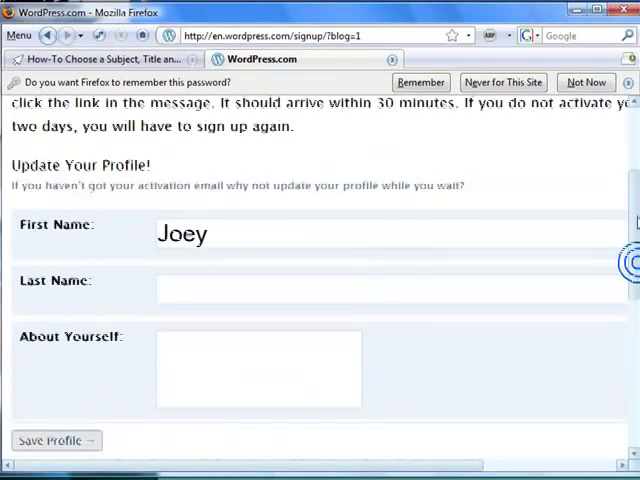
scroll(up, 3)
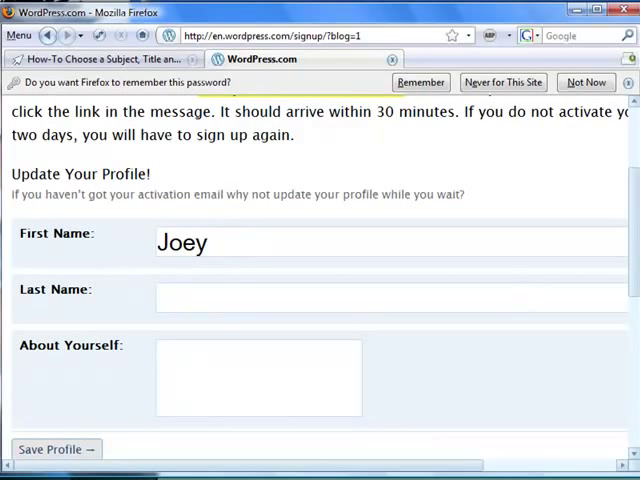
scroll(down, 3)
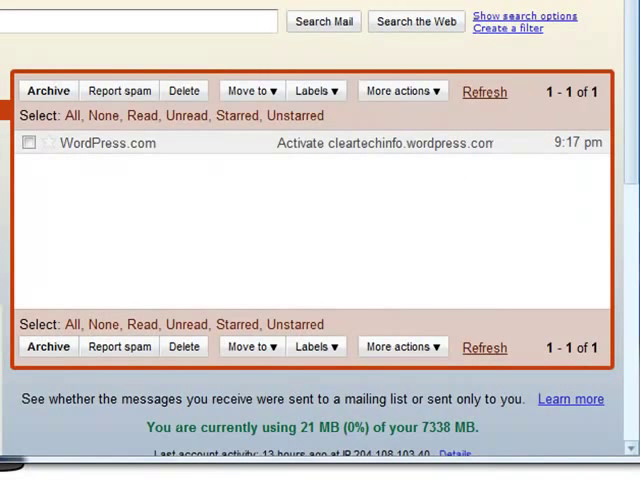
mouse_move(258, 152)
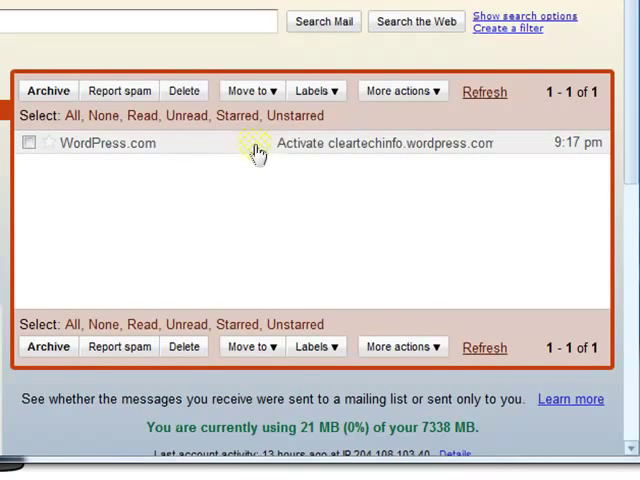
mouse_move(244, 148)
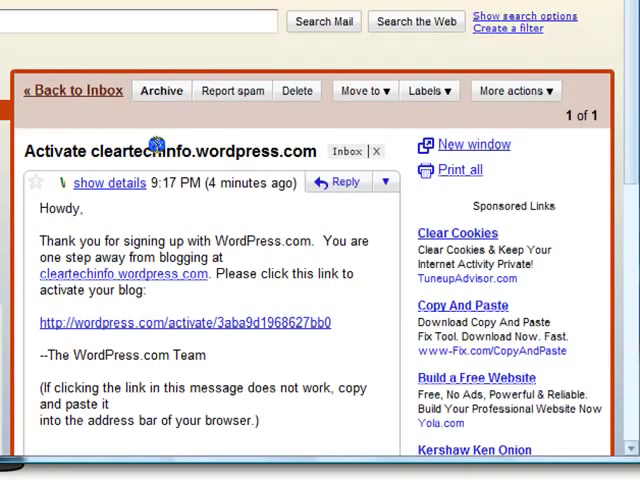
- Follow the activation link in the 'Activate cleartechinfo.wordpress.com' Gmail message
scroll(down, 3)
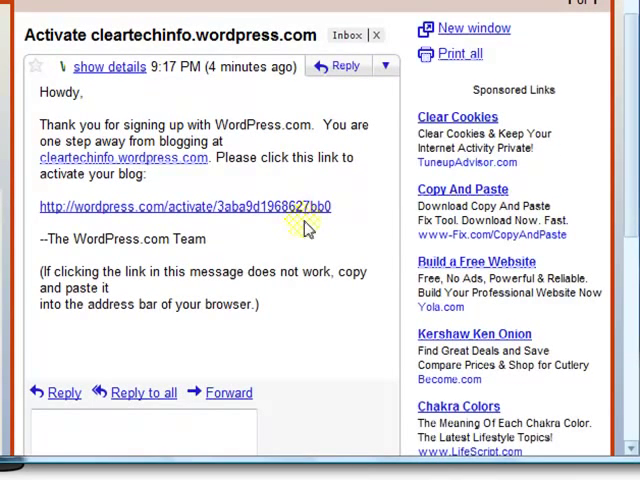
mouse_move(150, 210)
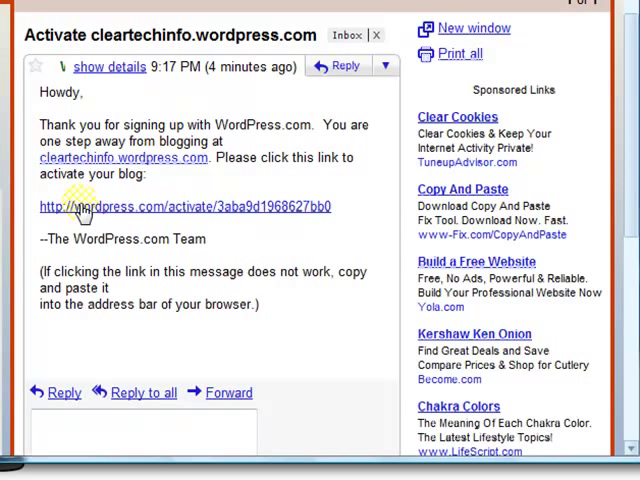
mouse_move(118, 212)
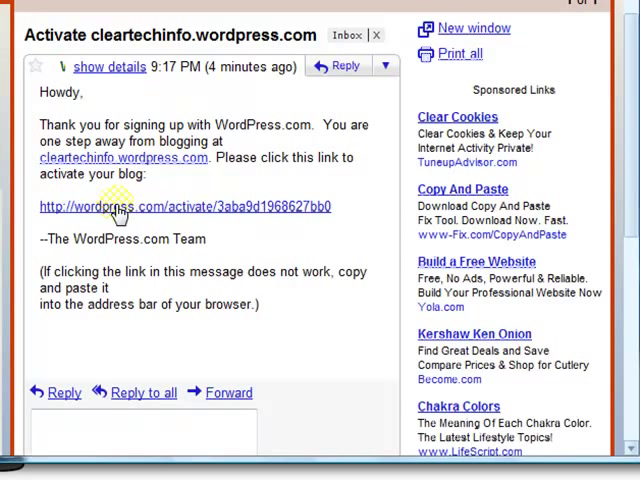
click(184, 208)
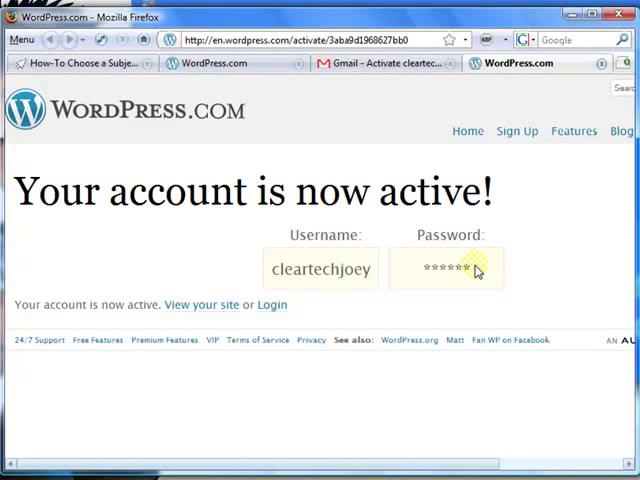
- Log in to the new blog as ClearTechJoey with the account password
click(272, 304)
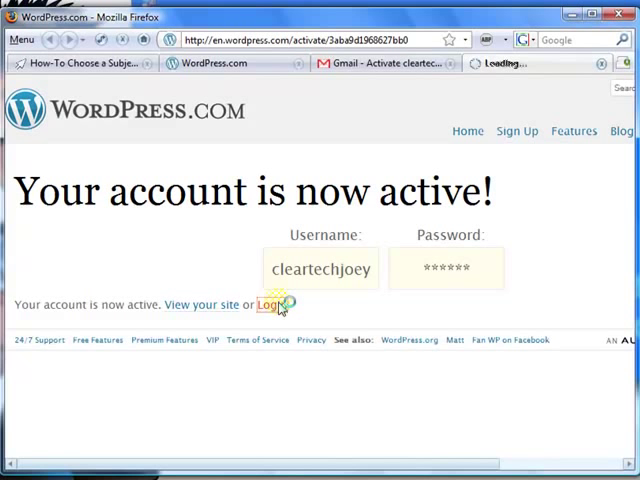
click(270, 304)
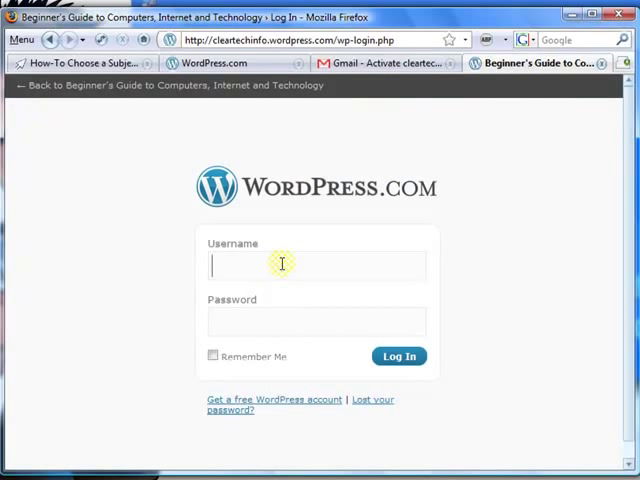
text(Clear)
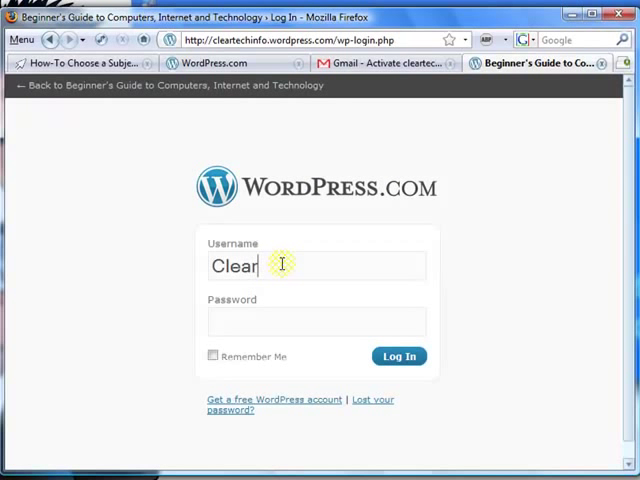
text(TechJ)
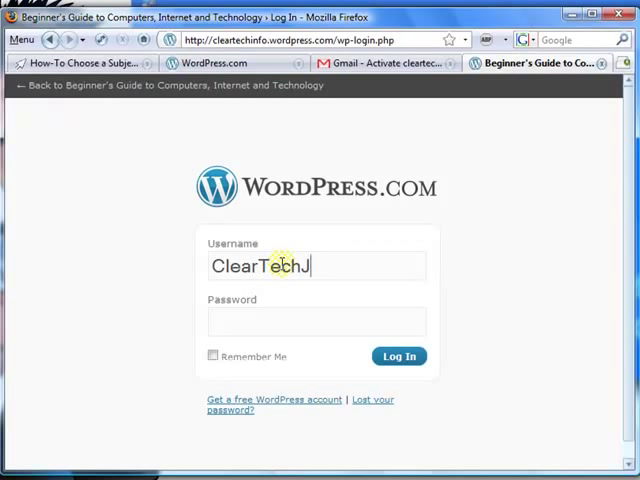
text(oey)
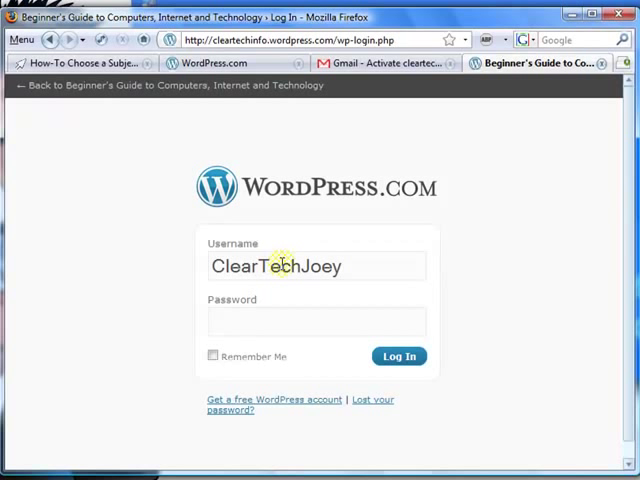
text(••)
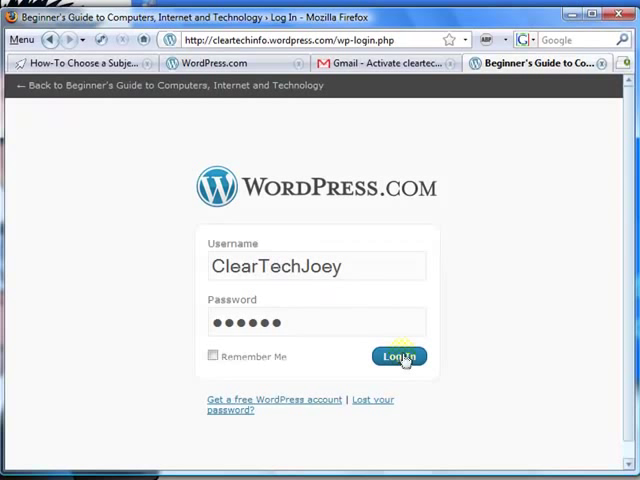
click(398, 356)
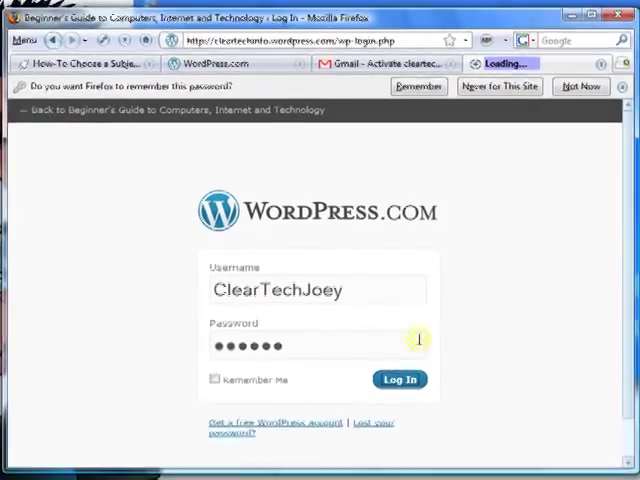
- Decline saving the password in the browser and go to the blog's General Settings
click(400, 380)
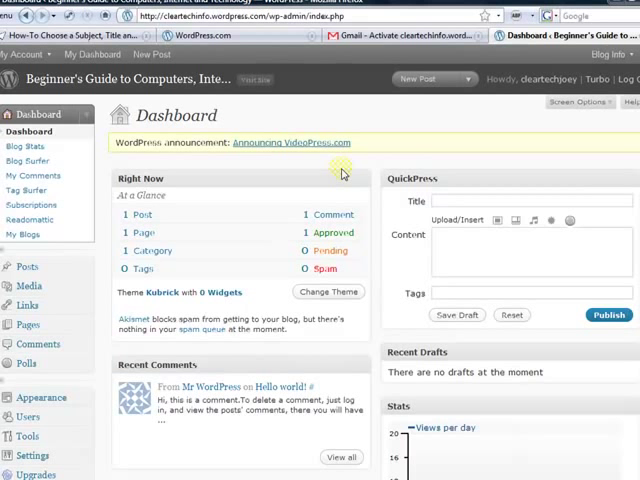
scroll(down, 3)
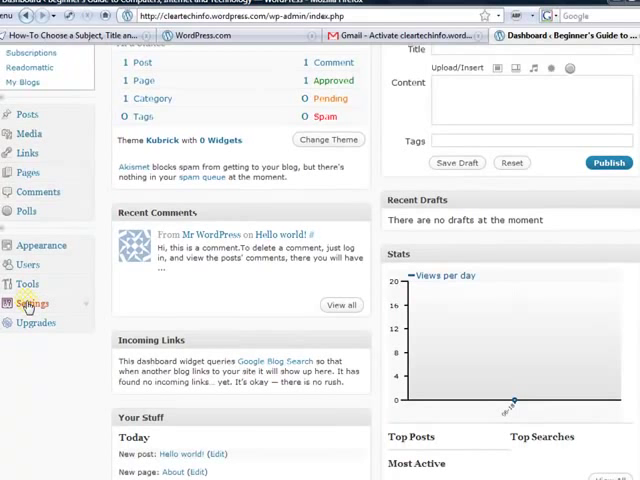
click(32, 302)
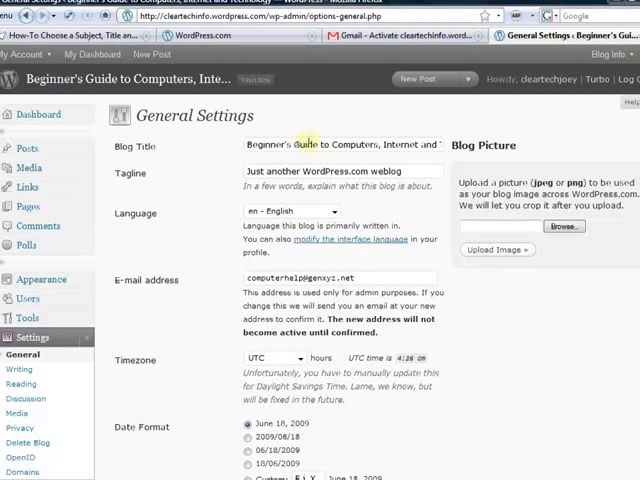
- Replace the existing tagline with 'Free Computer Help', leaving the blog title as is
triple_click(330, 170)
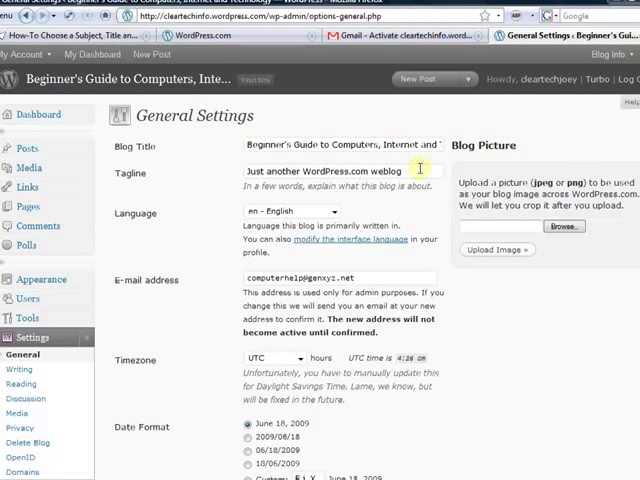
triple_click(340, 170)
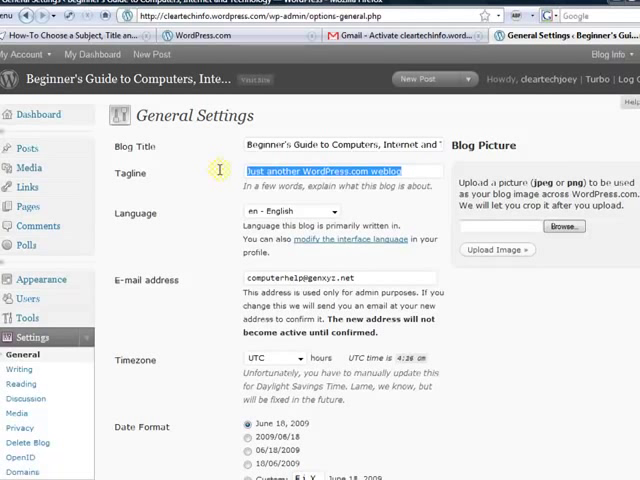
text(Free Computer Help)
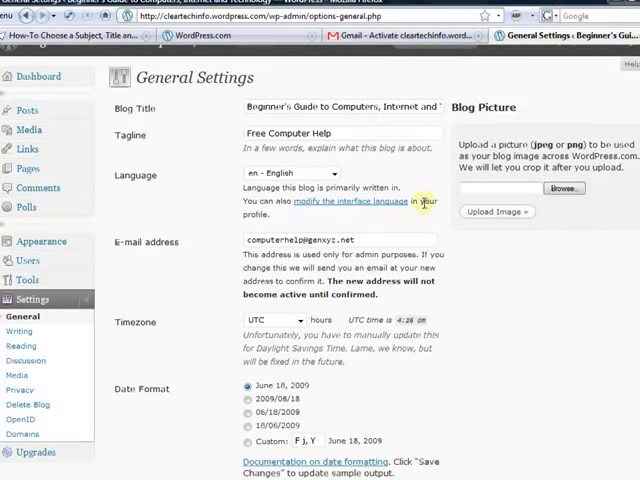
- Set the blog timezone to UTC-7 and save the general settings
scroll(down, 3)
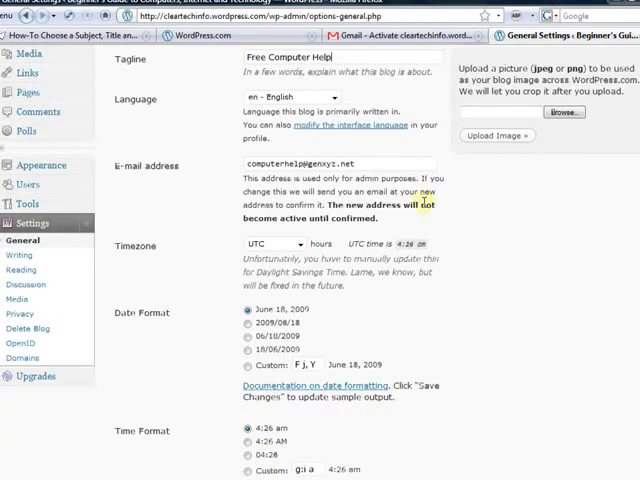
scroll(down, 3)
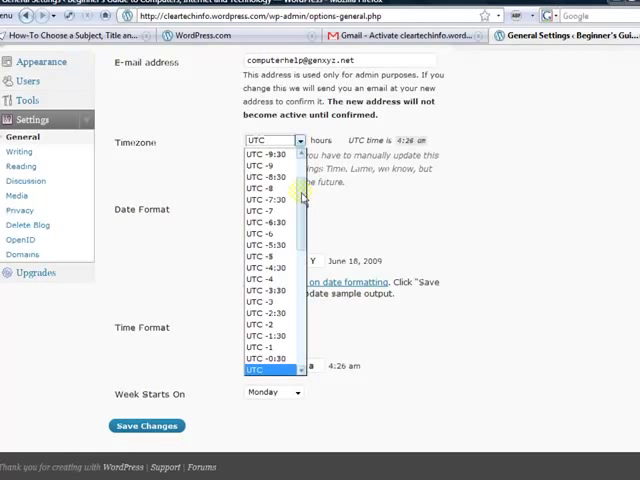
scroll(up, 3)
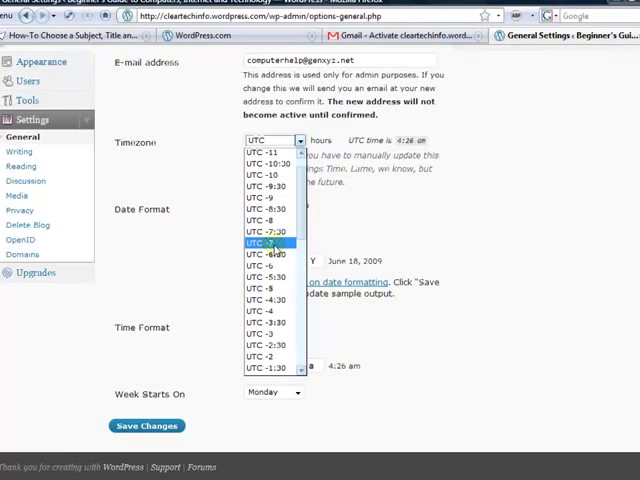
click(264, 244)
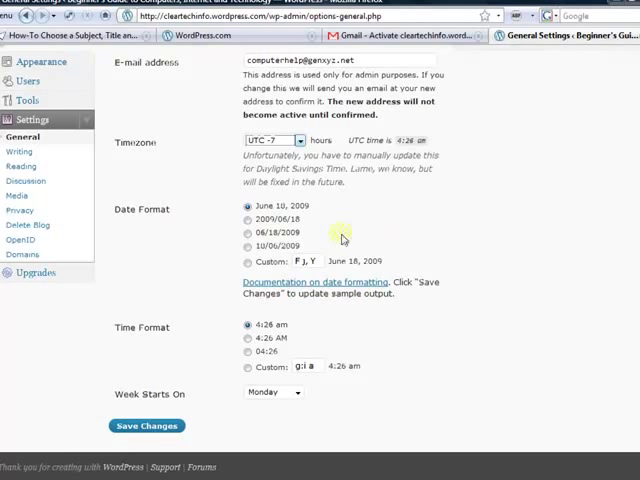
mouse_move(492, 348)
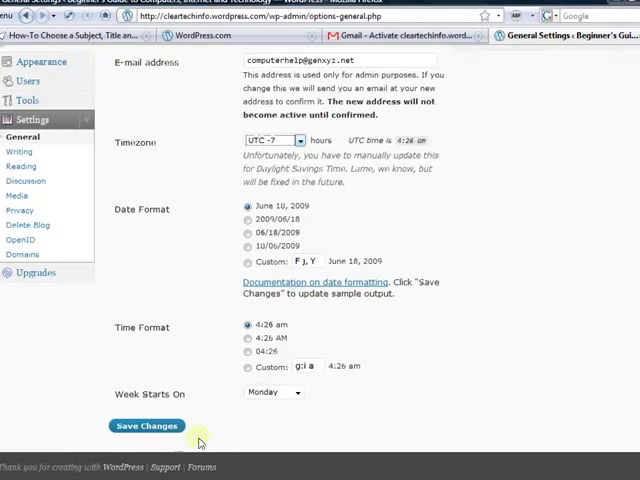
click(146, 424)
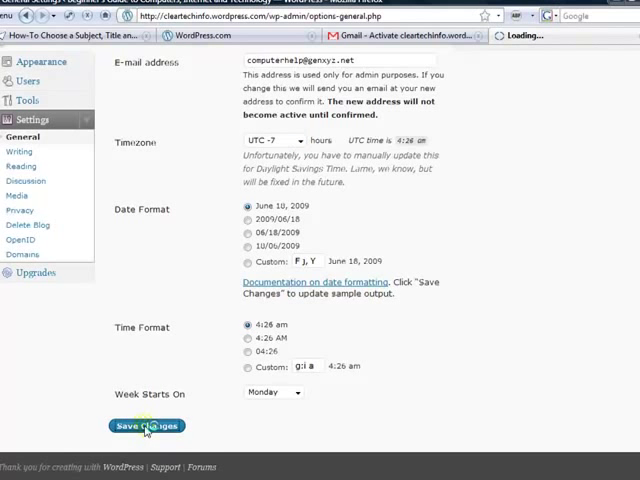
click(146, 424)
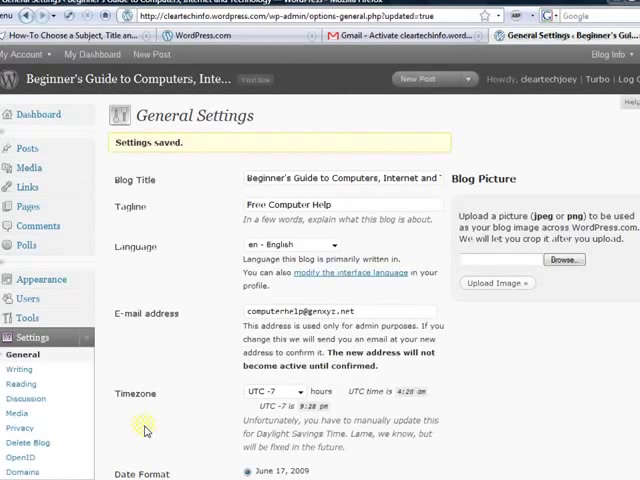
mouse_move(104, 358)
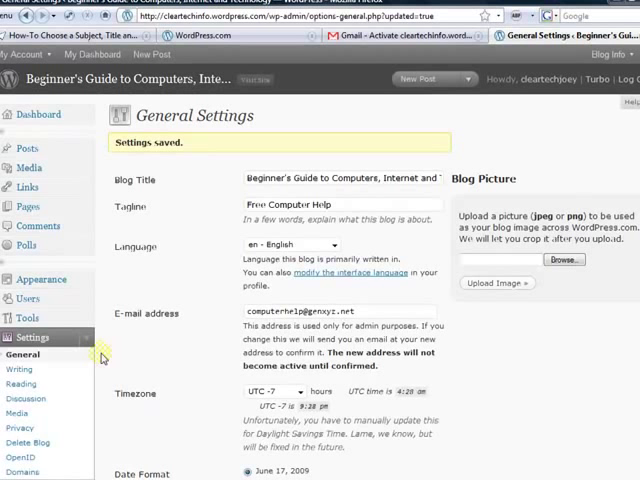
mouse_move(52, 298)
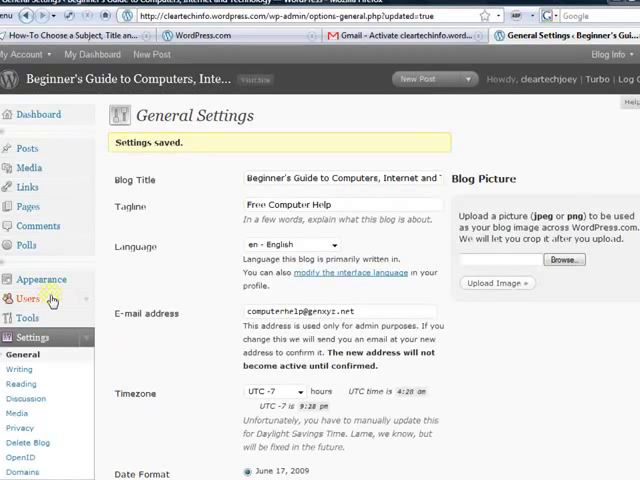
- Review the Authors & Users list and start the Add New User form, role left as Administrator
click(28, 298)
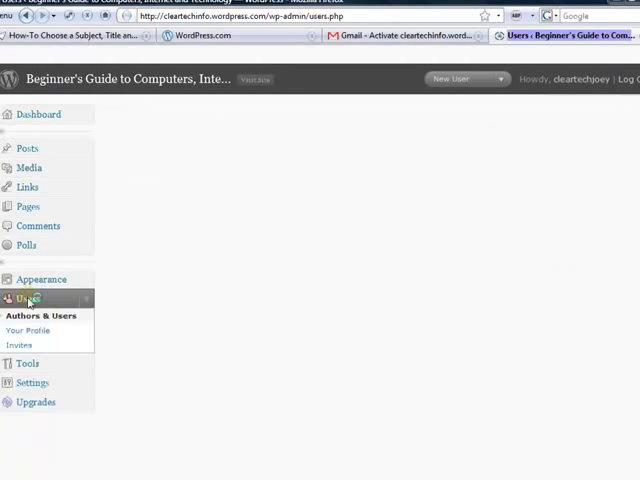
click(24, 298)
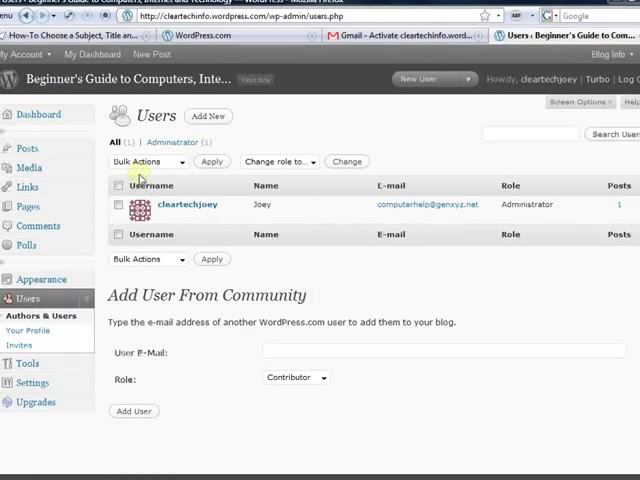
mouse_move(272, 128)
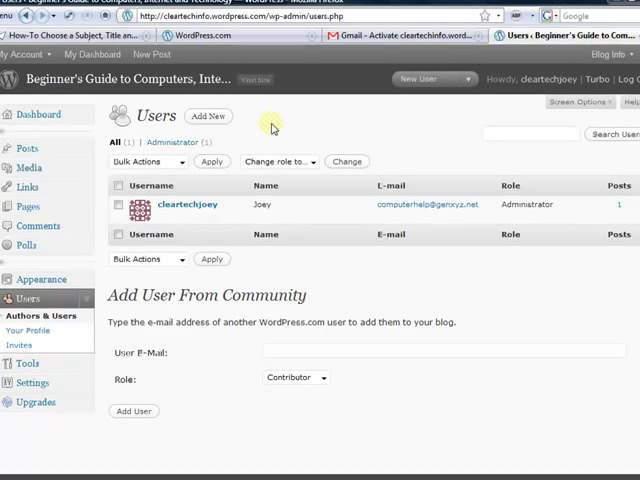
mouse_move(220, 132)
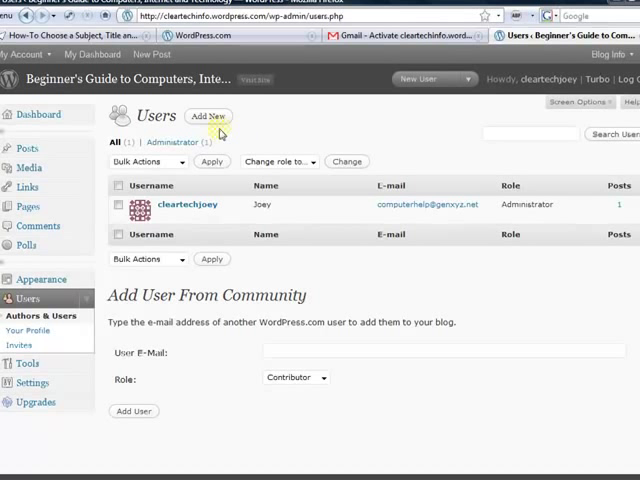
click(208, 116)
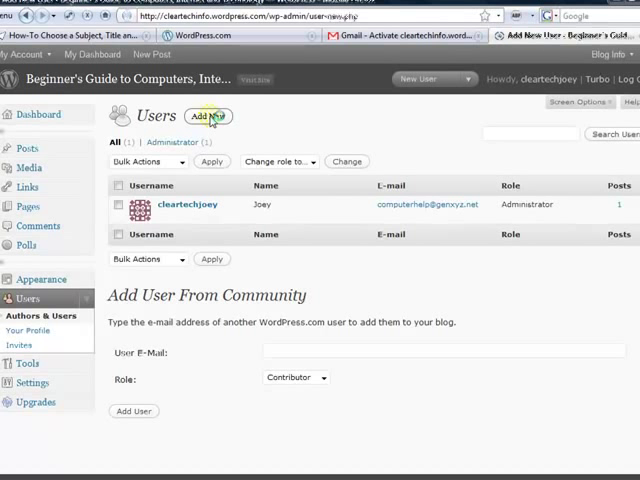
click(208, 116)
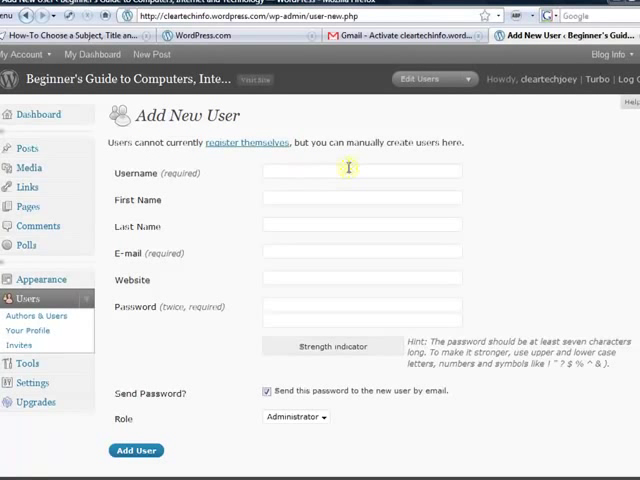
mouse_move(280, 318)
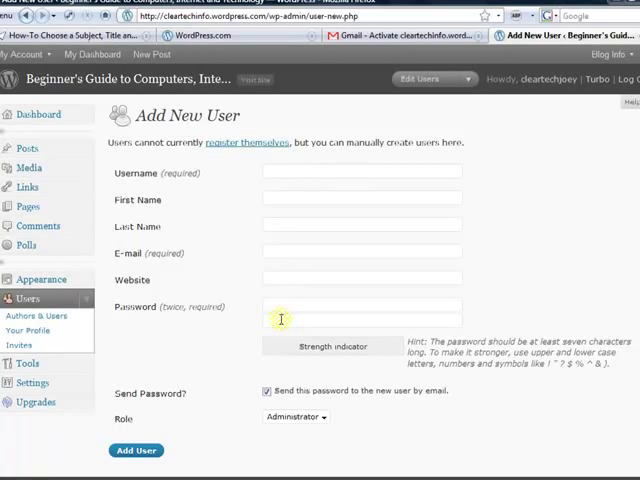
mouse_move(324, 418)
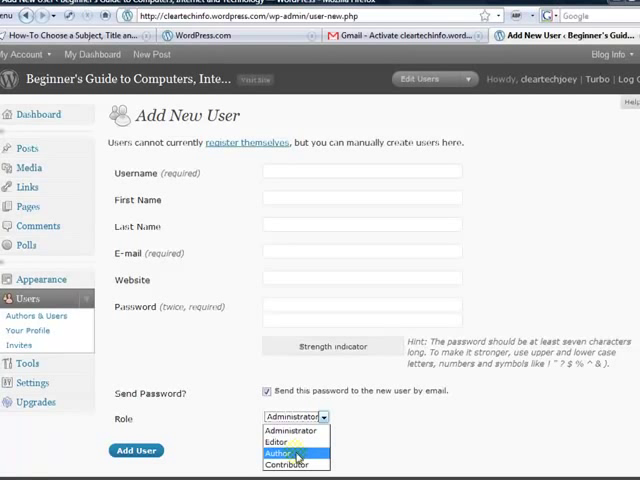
mouse_move(288, 464)
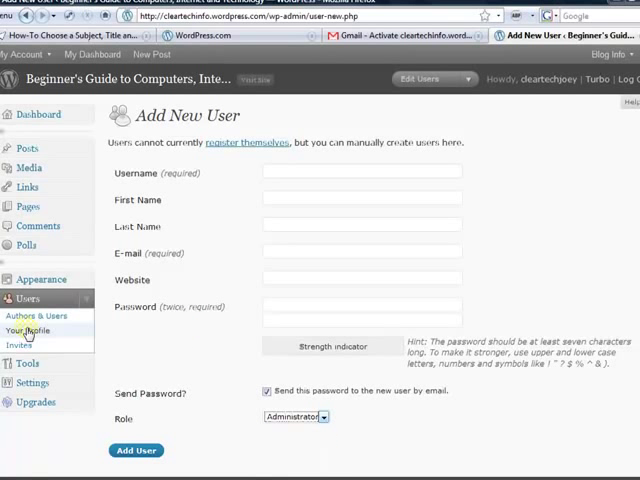
- Review Your Profile page down to the biographical info and new password fields
click(32, 332)
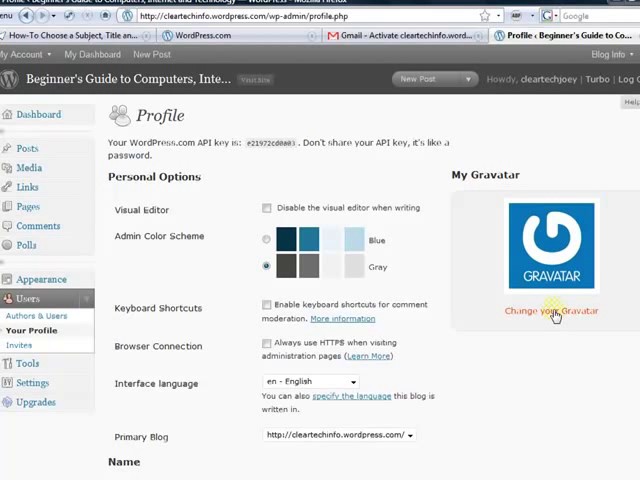
mouse_move(552, 312)
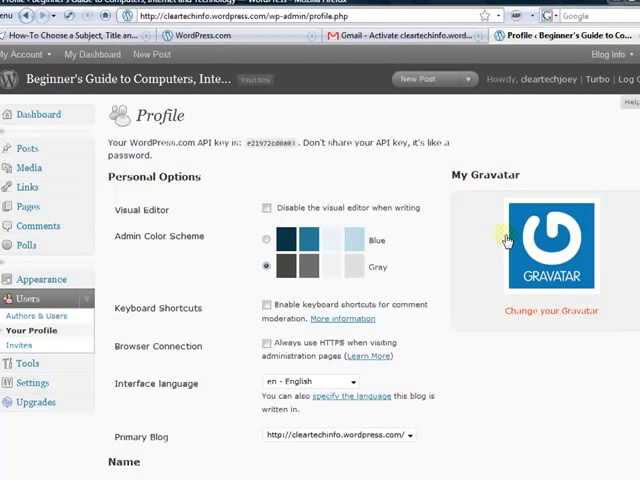
mouse_move(444, 214)
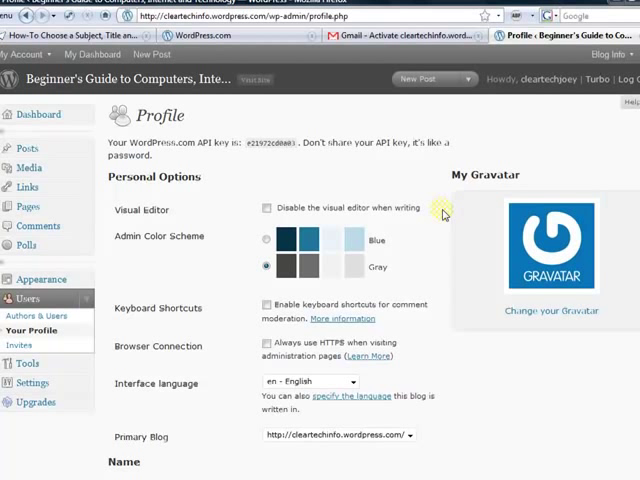
mouse_move(528, 288)
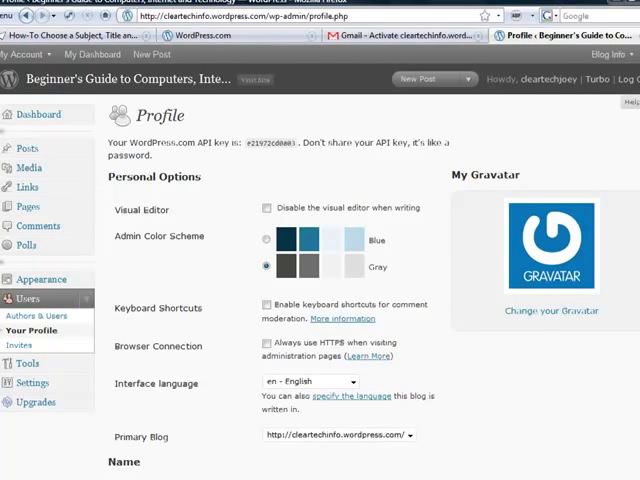
scroll(down, 3)
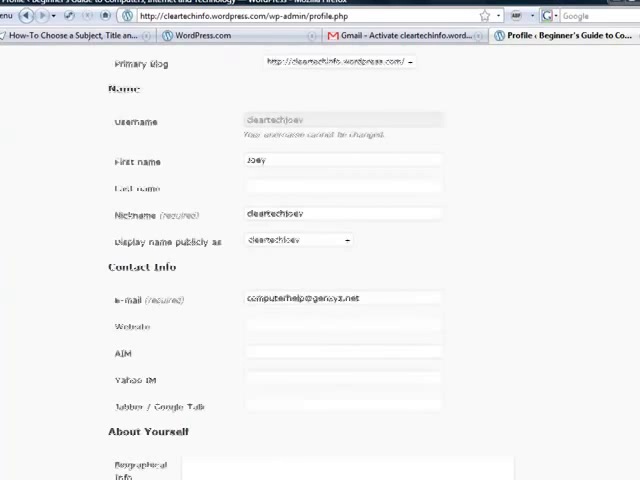
scroll(down, 3)
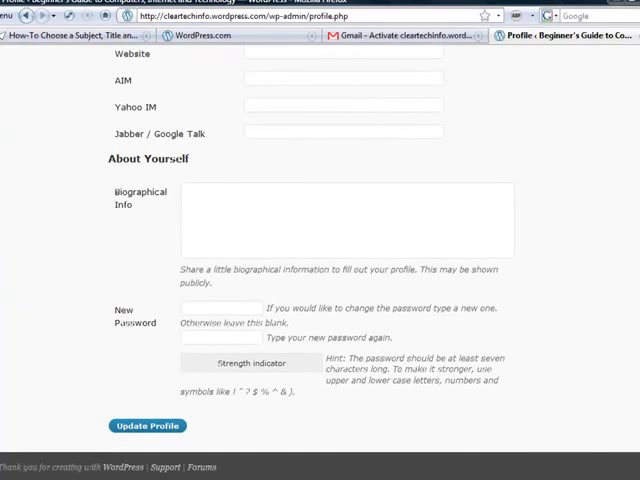